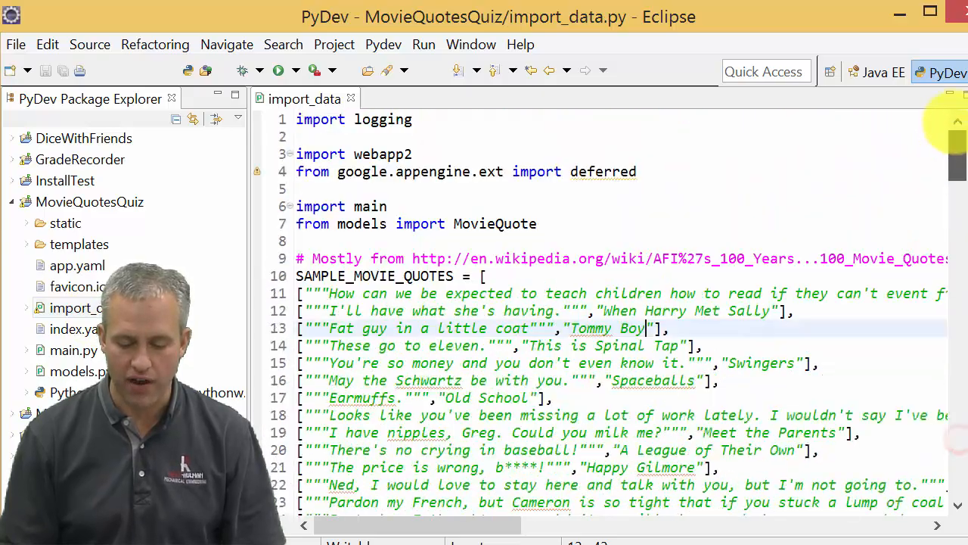
- Insert an add_movie_quotes() call below the TODO comment in ImportDataAction.get
scroll("down", 3)
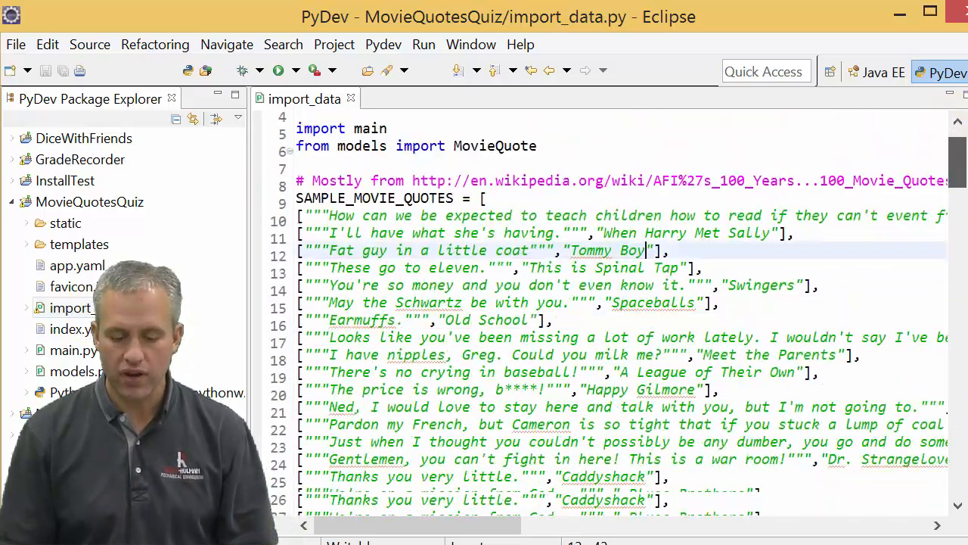
scroll("down", 3)
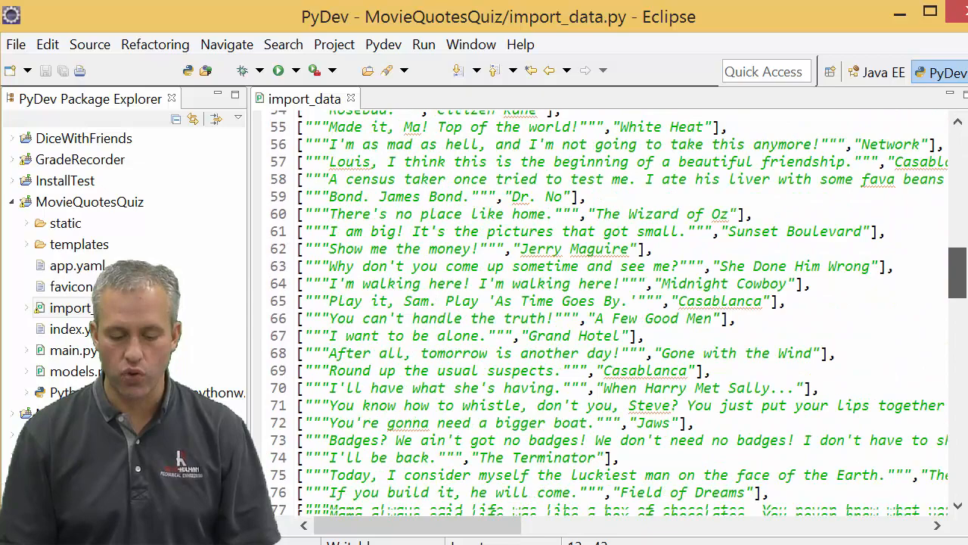
scroll("down", 3)
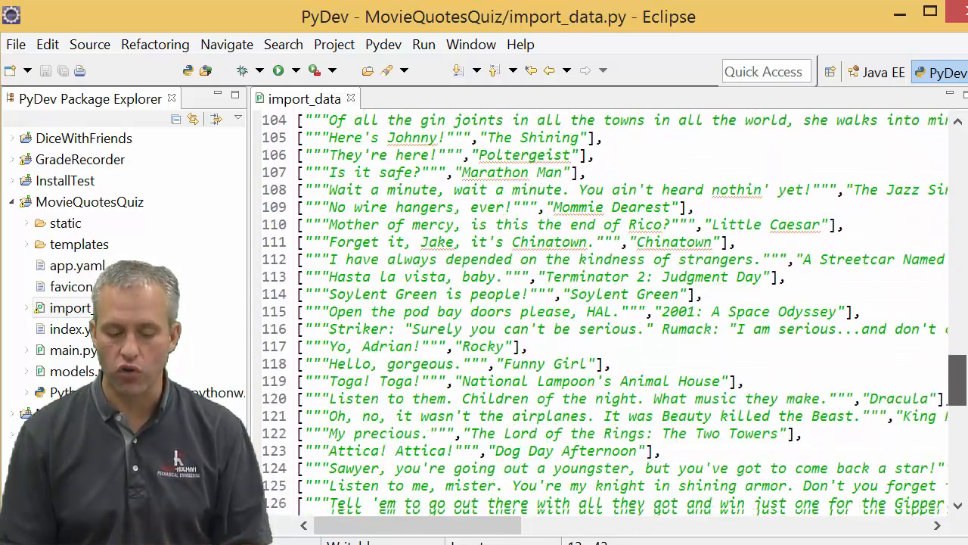
scroll("down", 3)
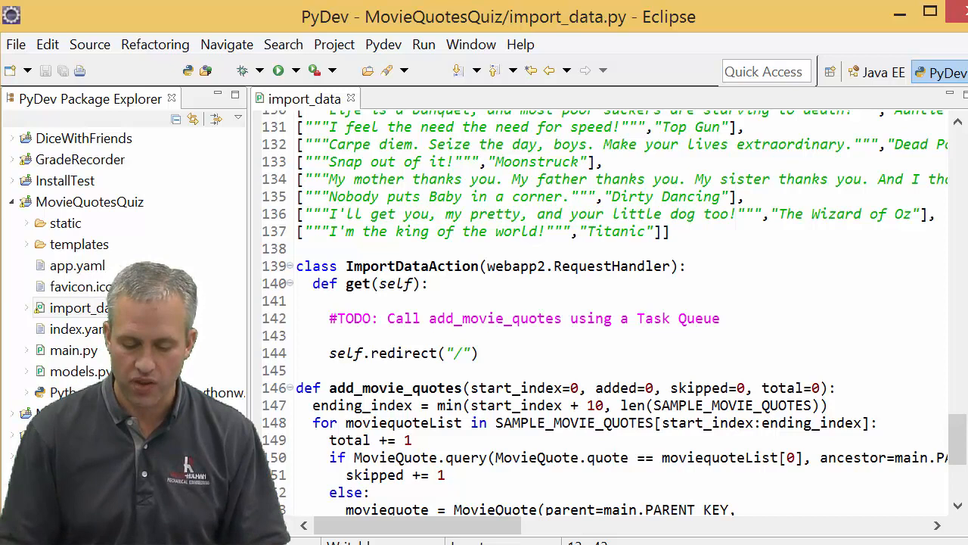
scroll("down", 3)
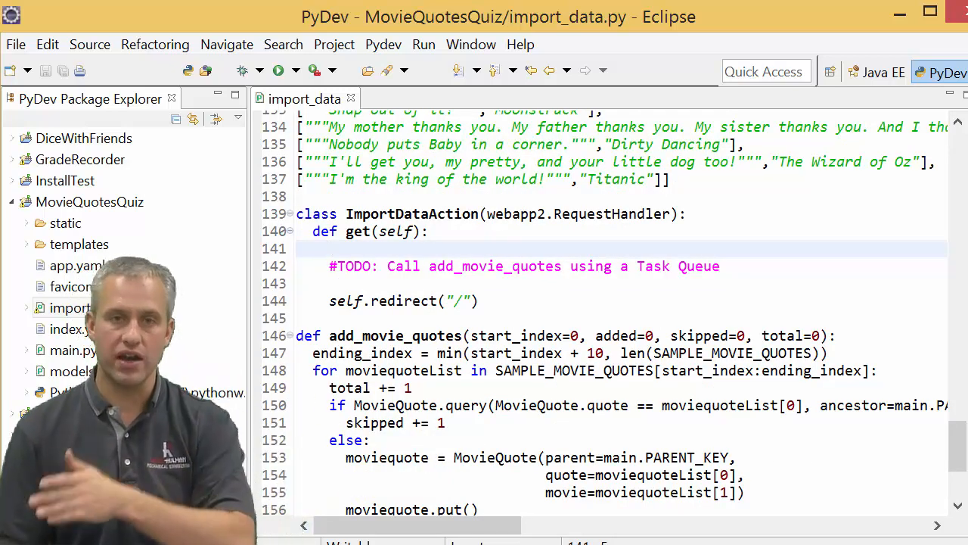
double_click(411, 213)
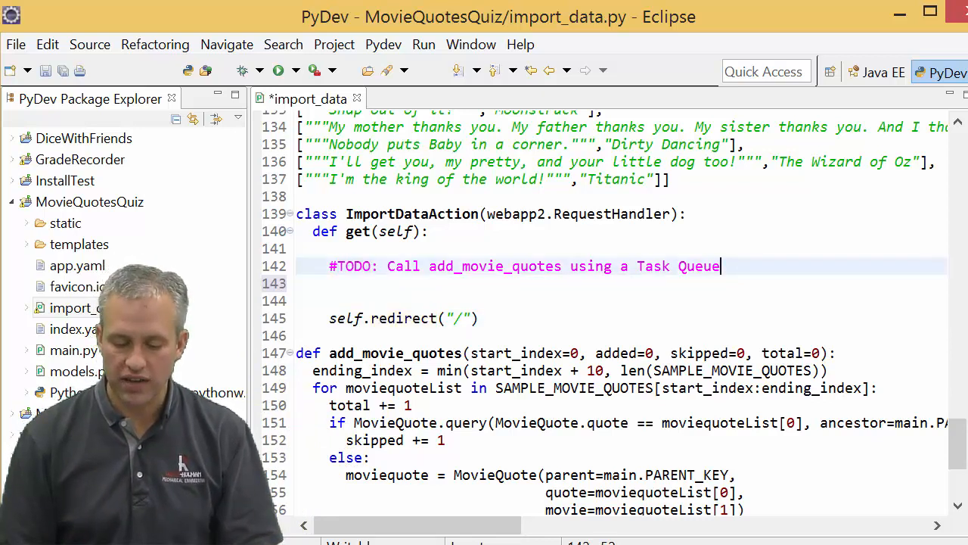
key("Return")
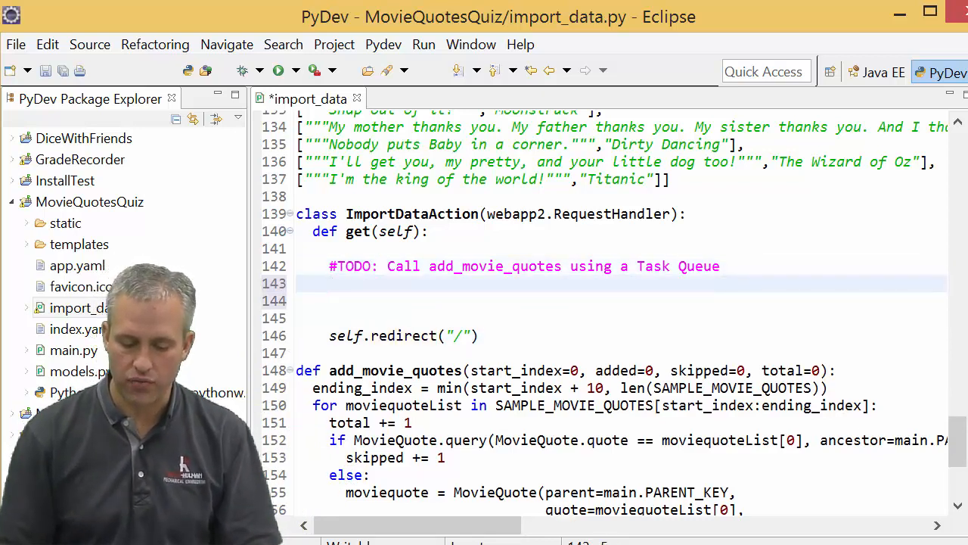
double_click(394, 371)
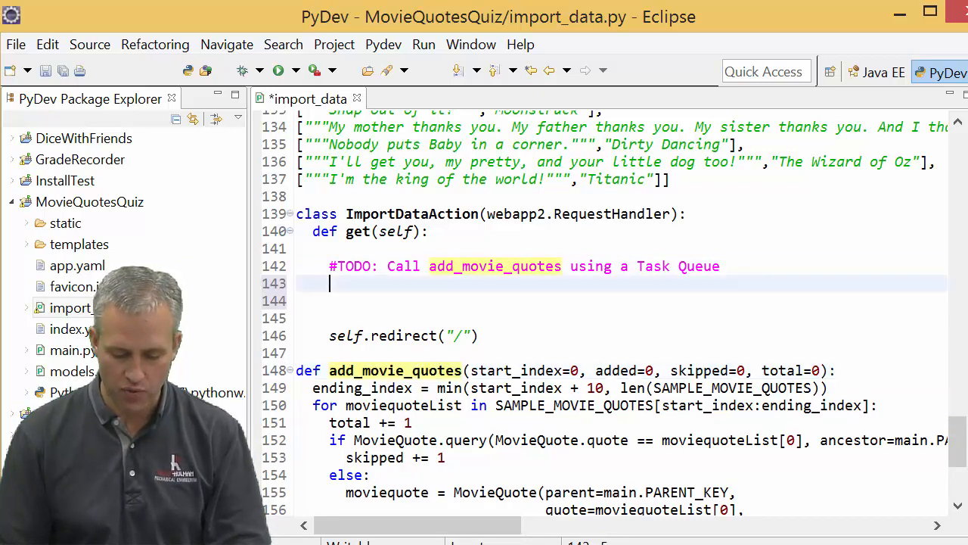
type("add_movie_quotes()")
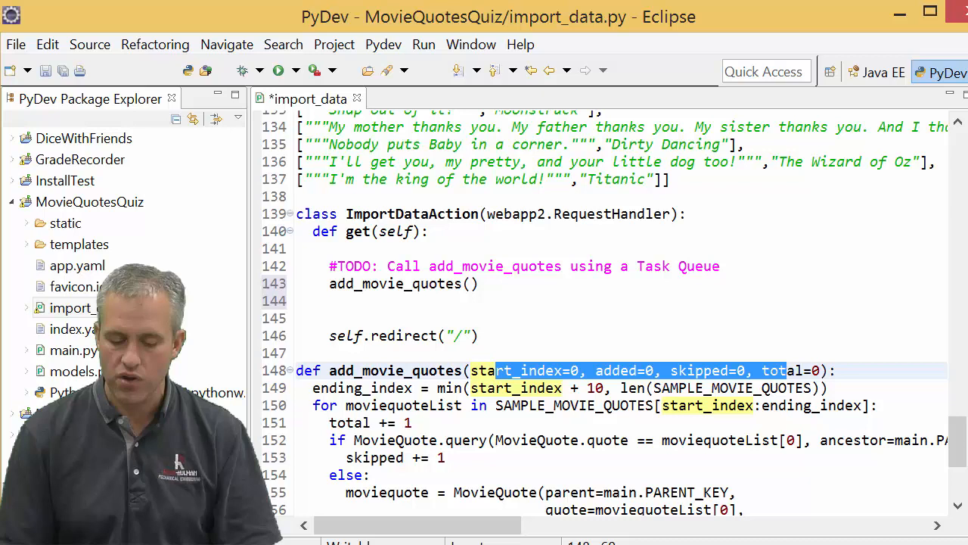
- Make it deferred.defer(add_movie_quotes) and mark the Task Queue TODO as DONE
left_click(469, 283)
type("deferred")
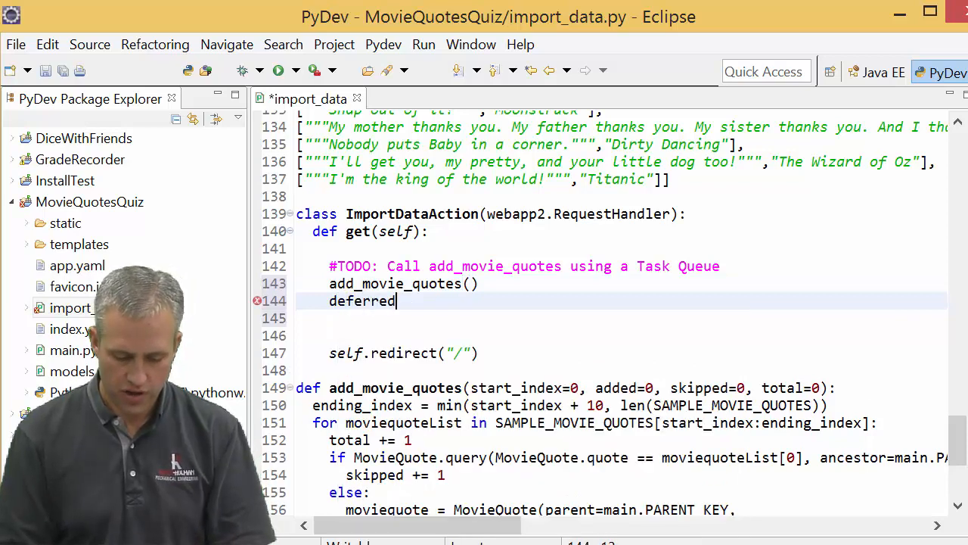
type(".defer()")
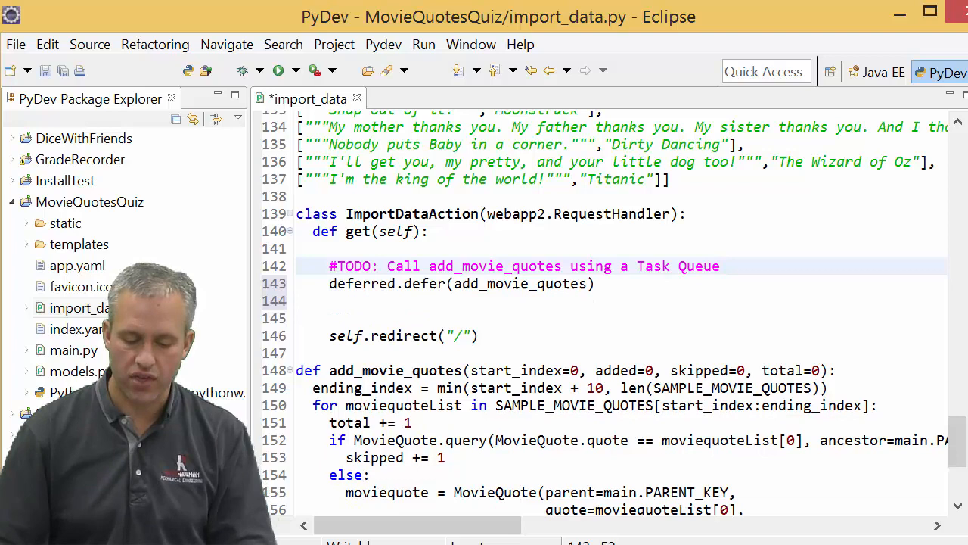
type("NE")
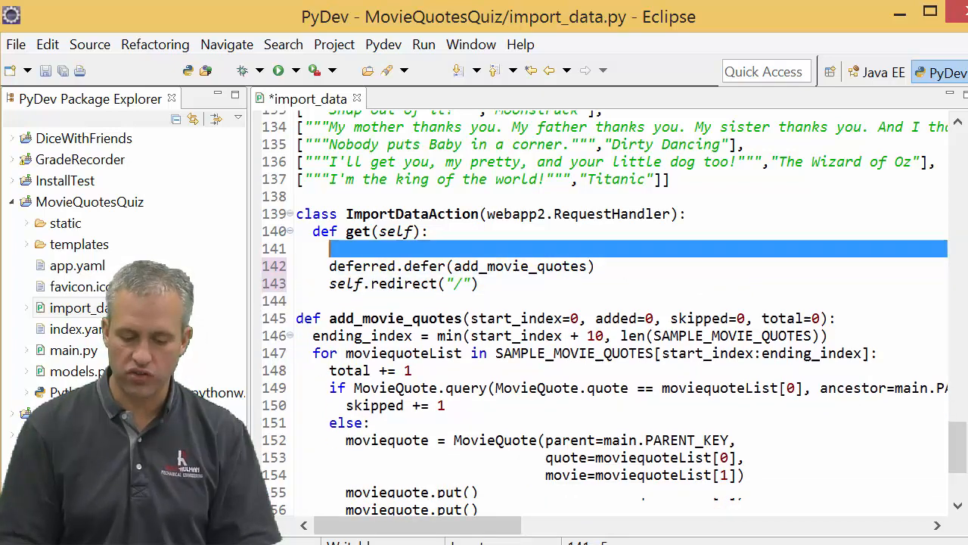
type("#DONE: Call add_movie_quotes using a Task Queue")
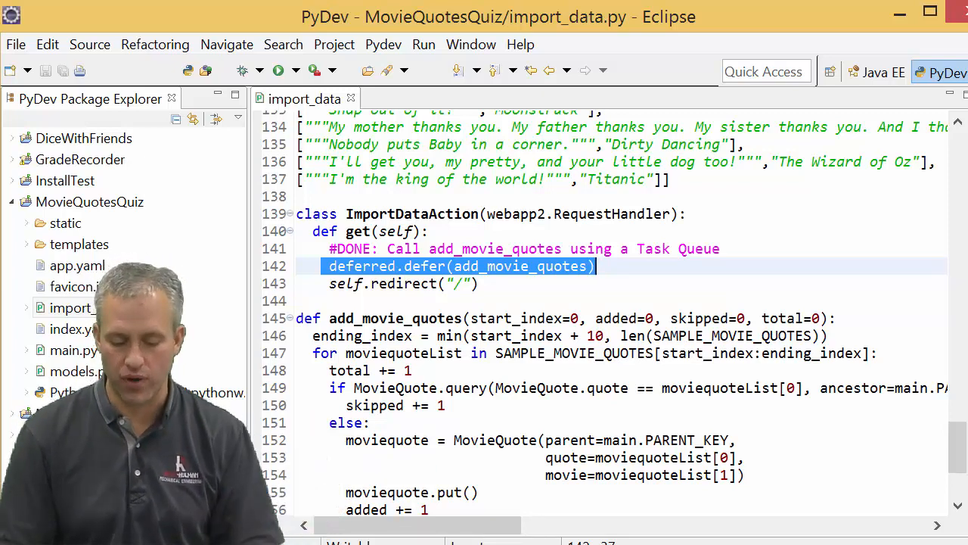
- Below the logging.info progress line, mark the TODO DONE and begin an empty deferred.defer() call
scroll("down", 3)
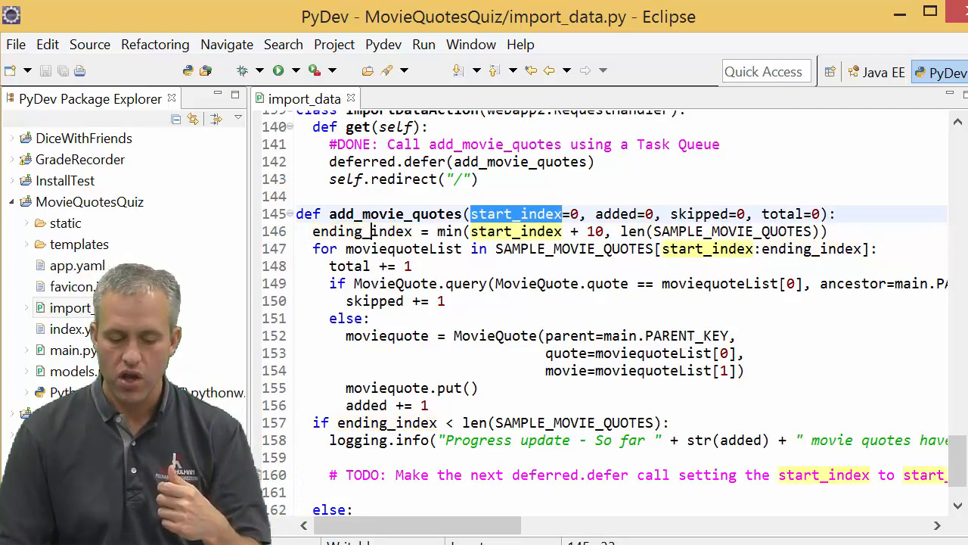
double_click(361, 232)
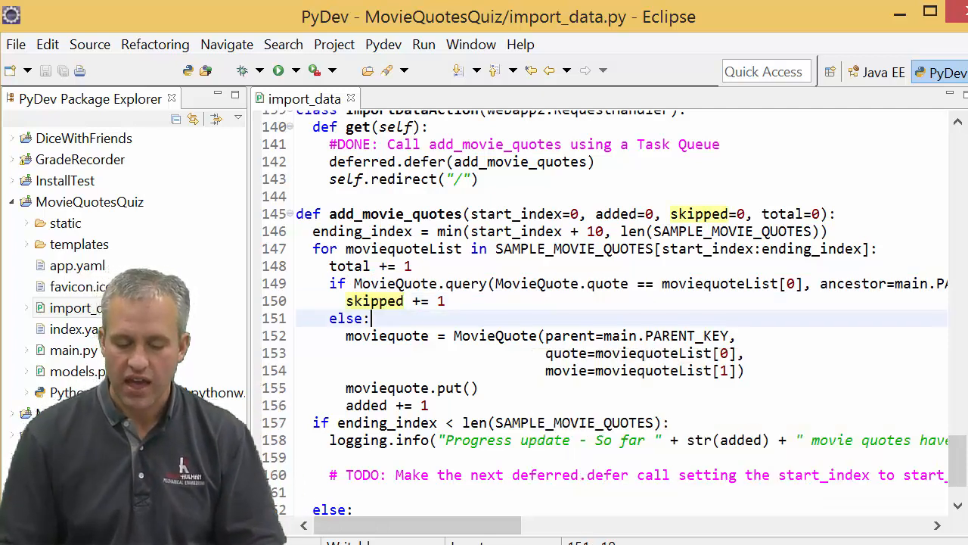
left_click_drag(345, 335, 478, 387)
type("deferred.defer(")
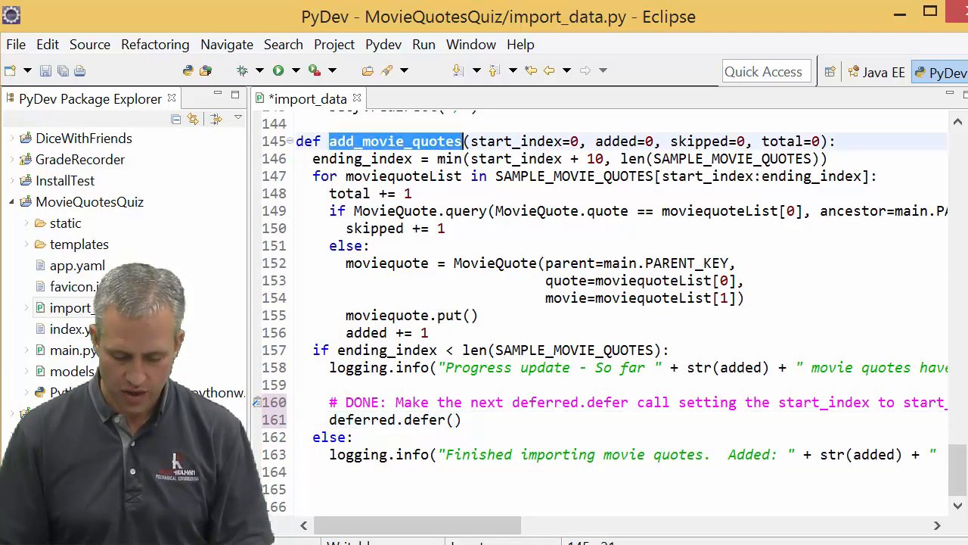
- Fill in deferred.defer(add_movie_quotes, start_index + 10, added, skipped, total) without default values
type("add_movie_quotes,")
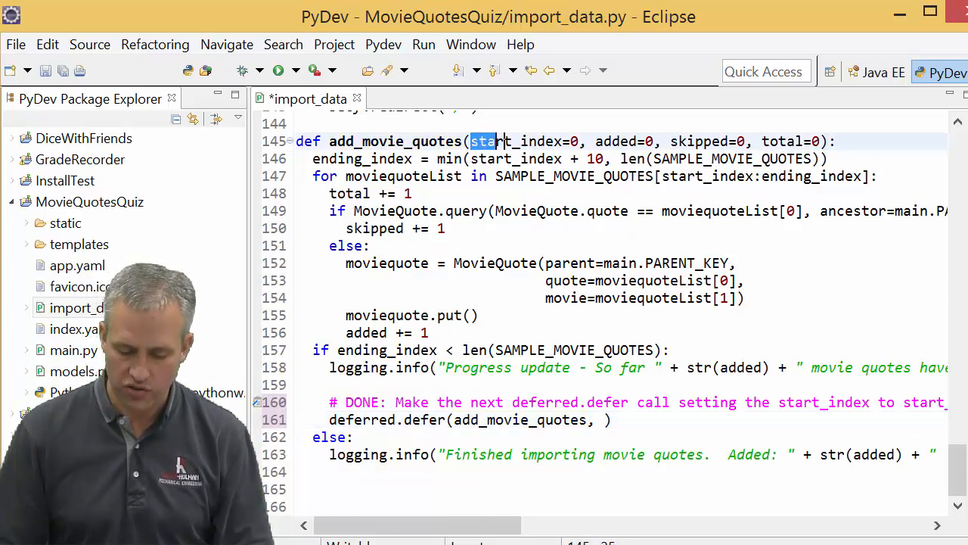
left_click_drag(496, 141, 819, 141)
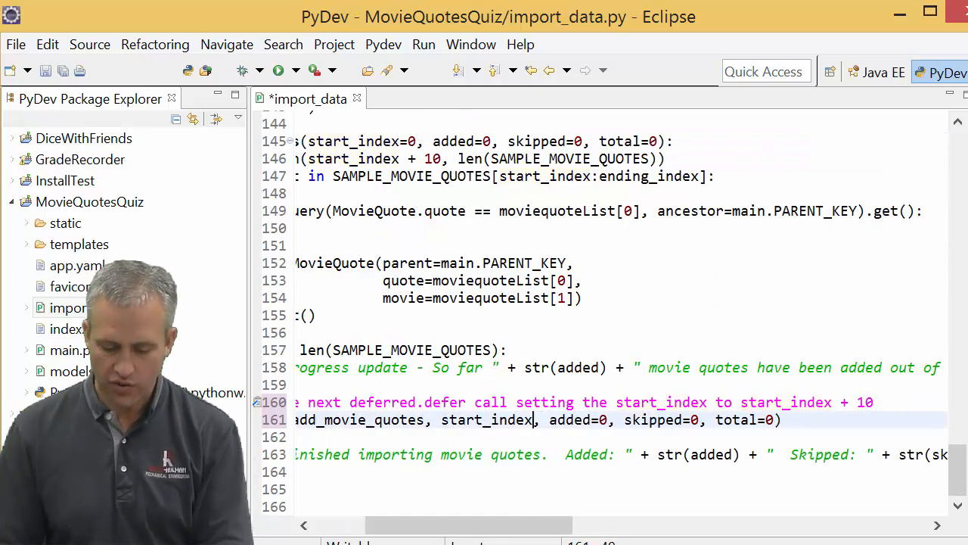
type("+")
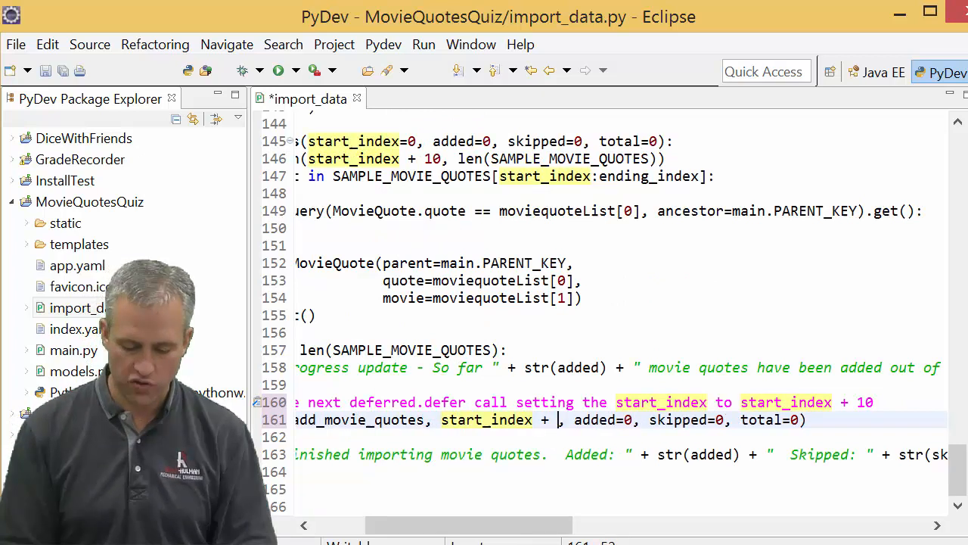
type("10")
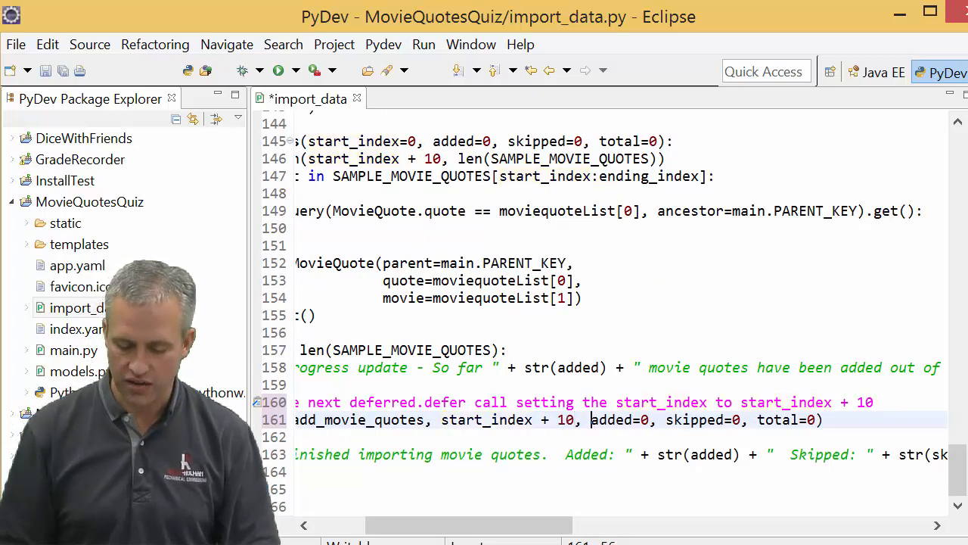
double_click(628, 420)
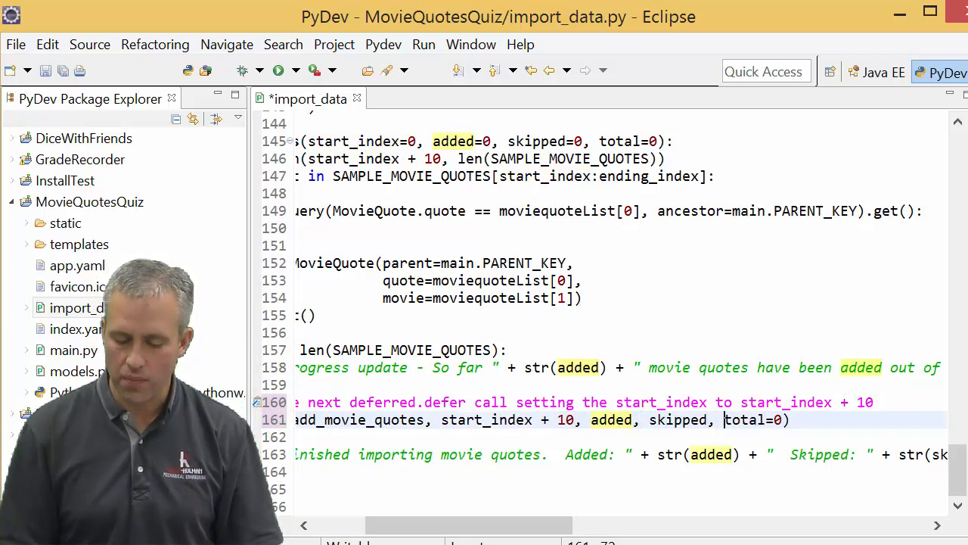
key("BackSpace")
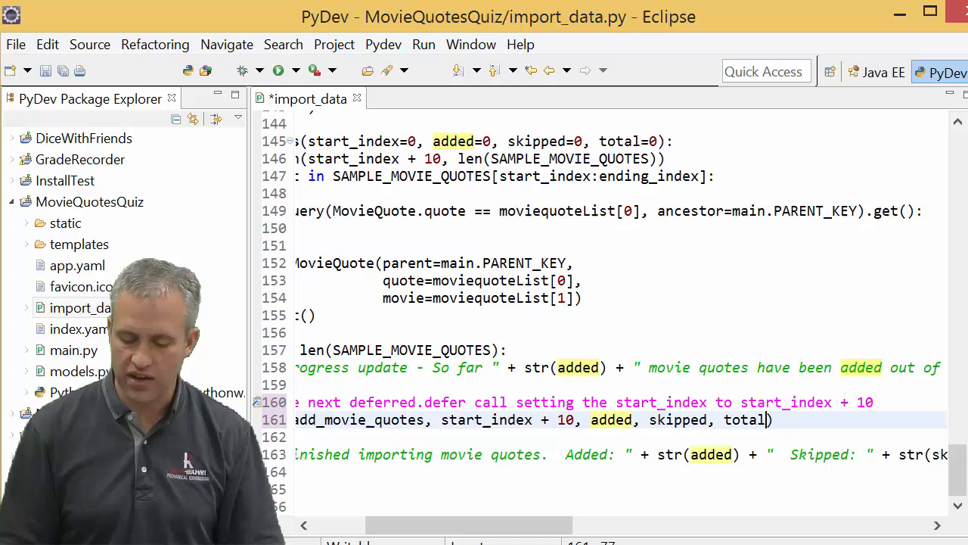
scroll("left", 3)
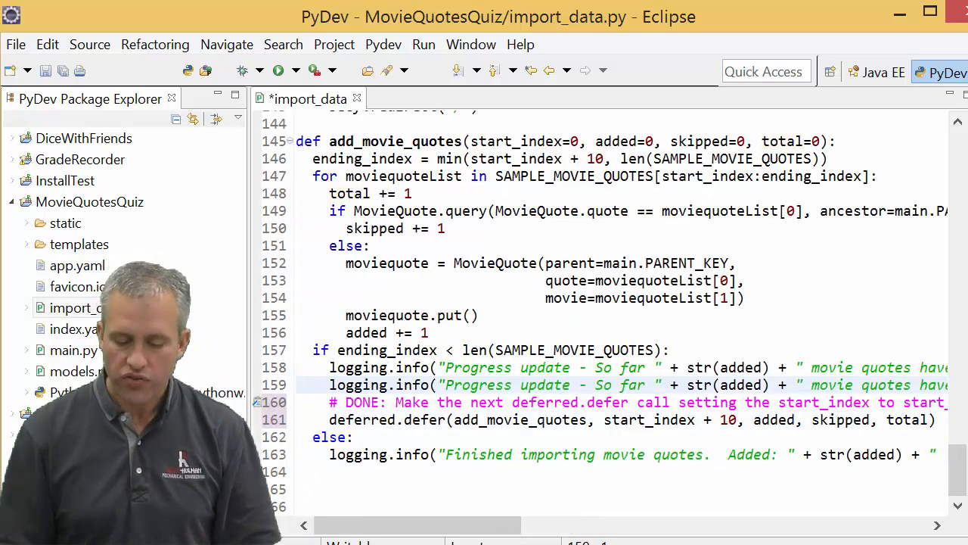
scroll("right", 3)
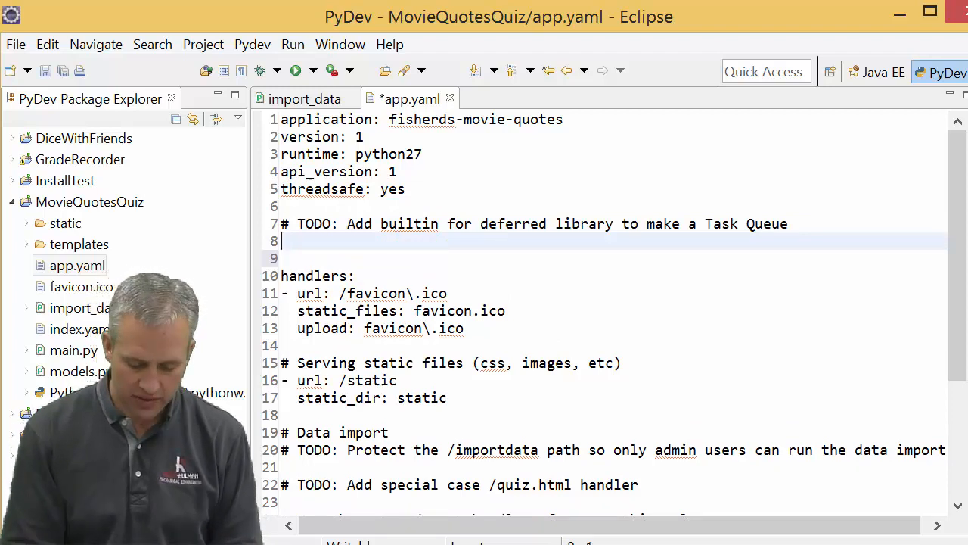
- Add 'builtins: - deferred: on' to app.yaml and change its TODO to DONE
type("builtin")
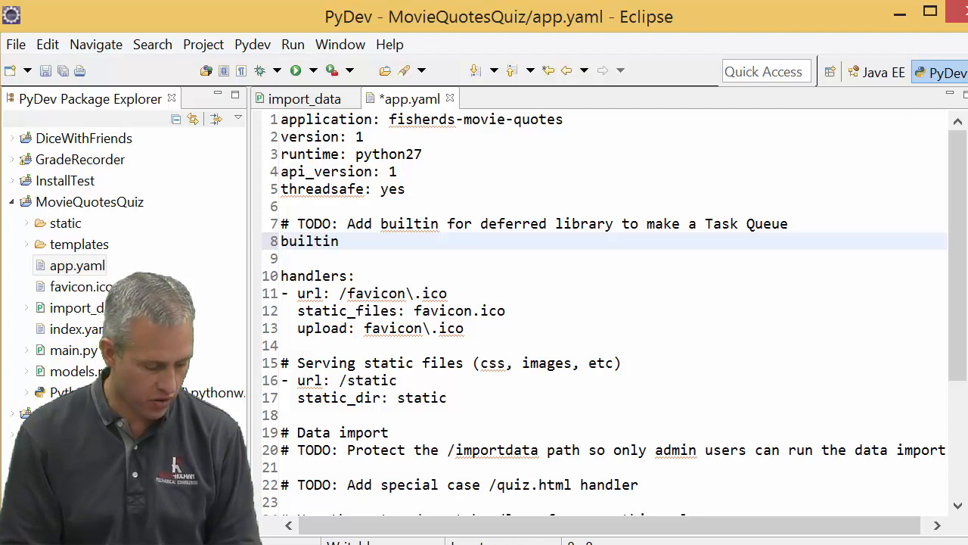
type("s:")
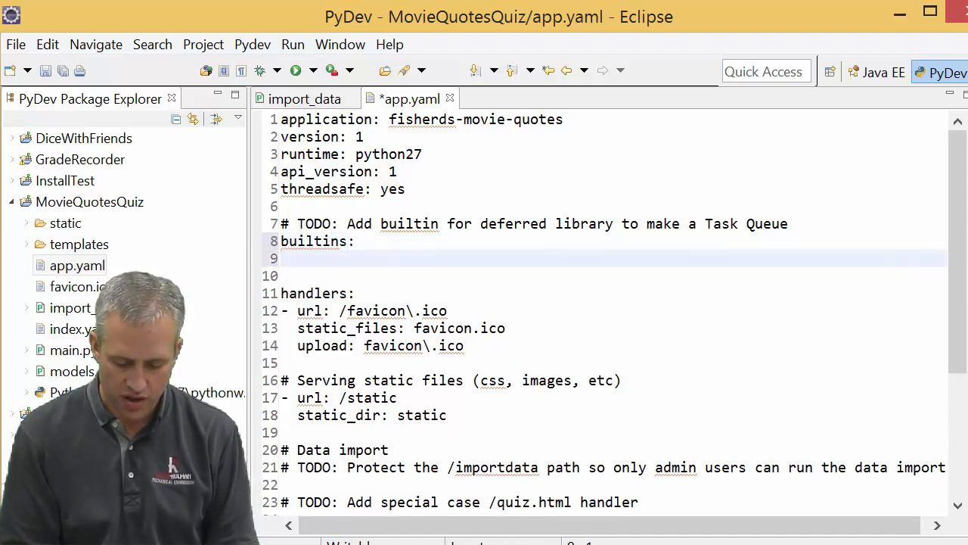
type("-")
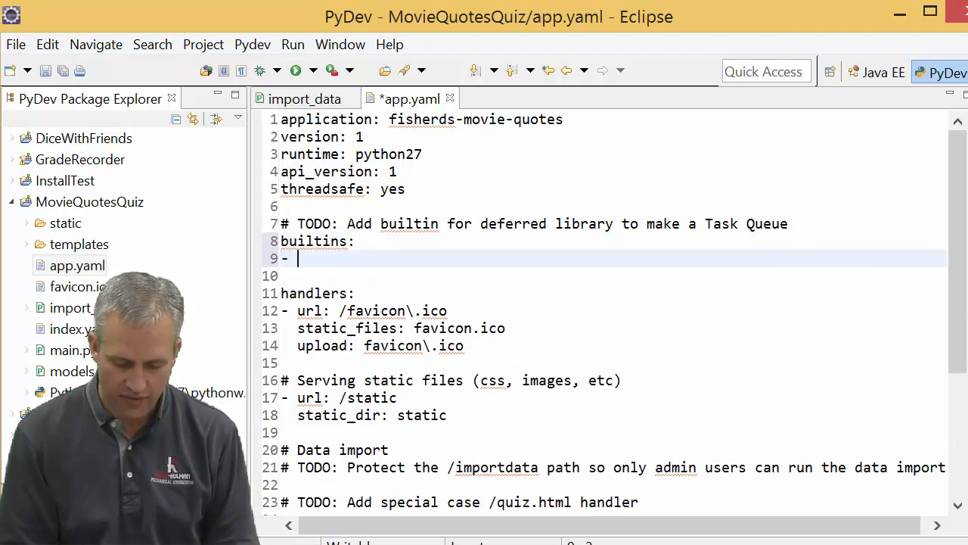
type("deferr")
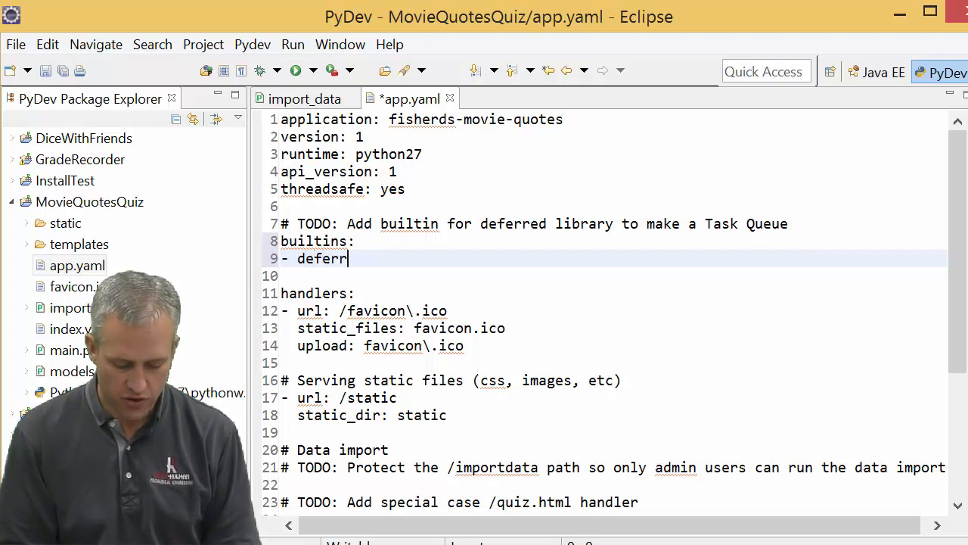
type("ed: on")
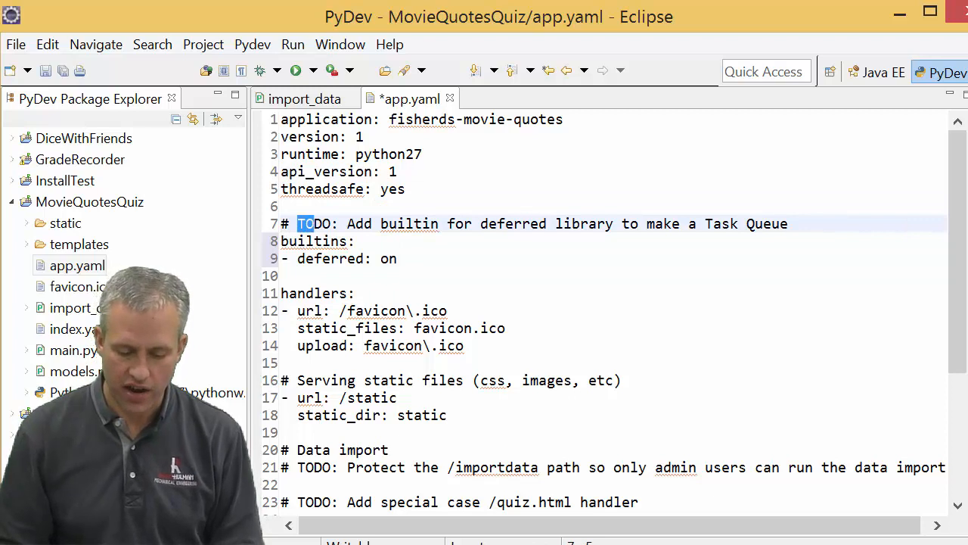
type("DONE")
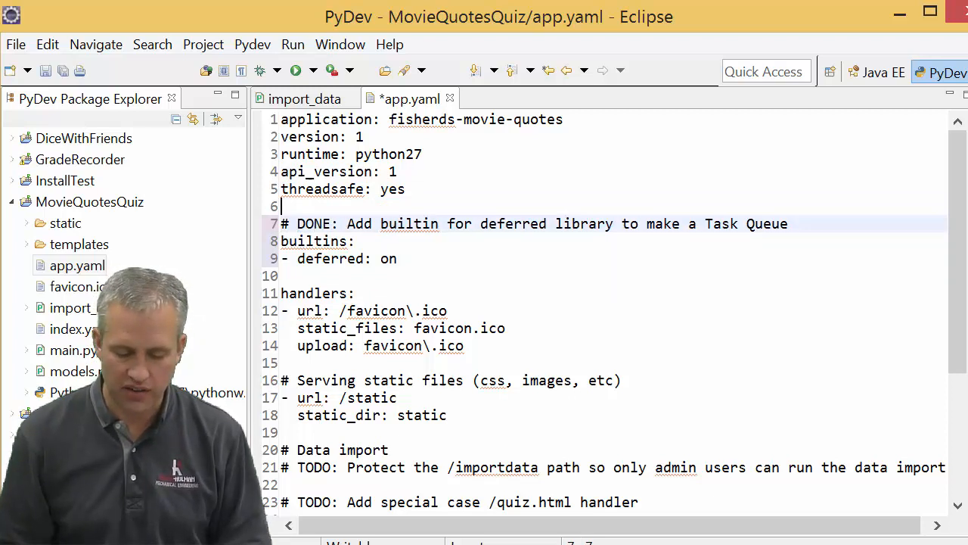
left_click_drag(281, 240, 397, 258)
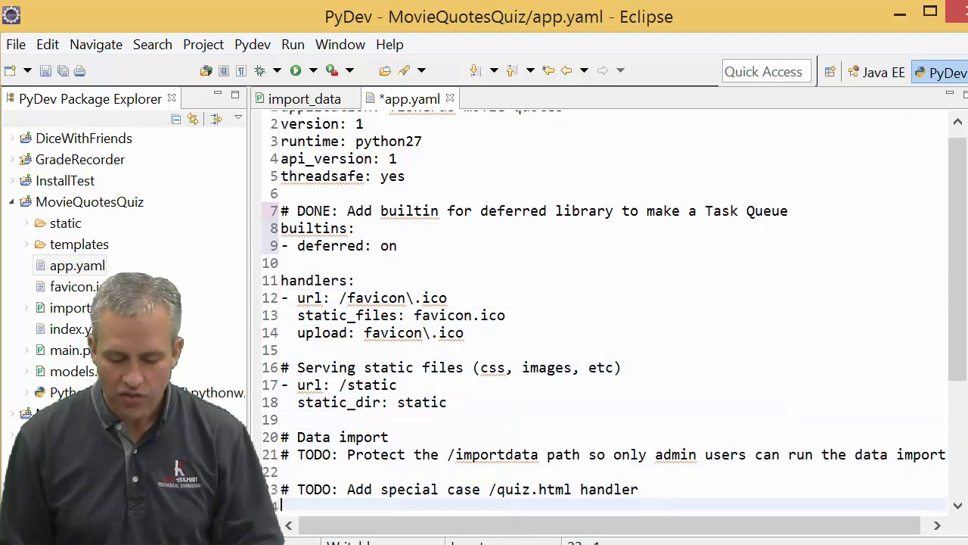
- Add a url: /importdata/.* handler with script main.app under Data import, TODO marked DONE
scroll("down", 3)
type("NE")
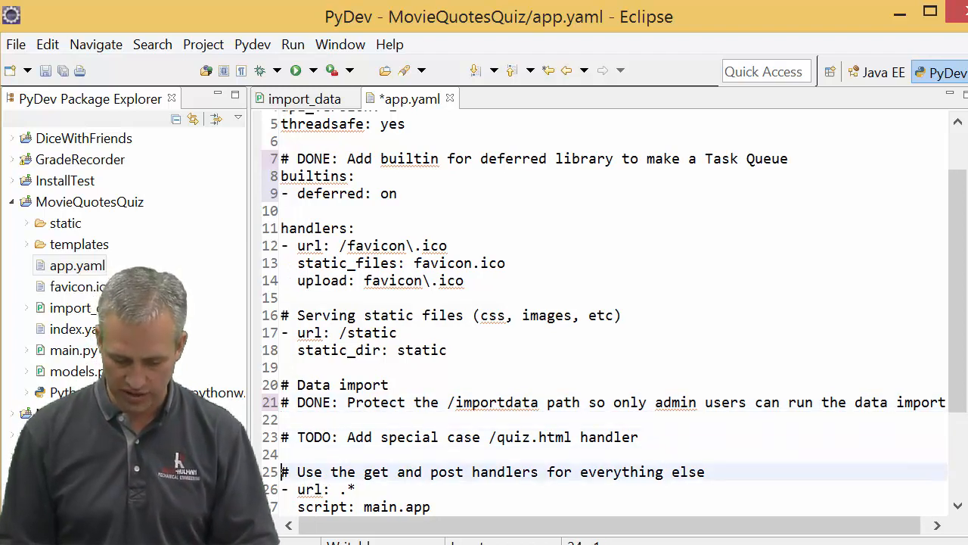
scroll("down", 3)
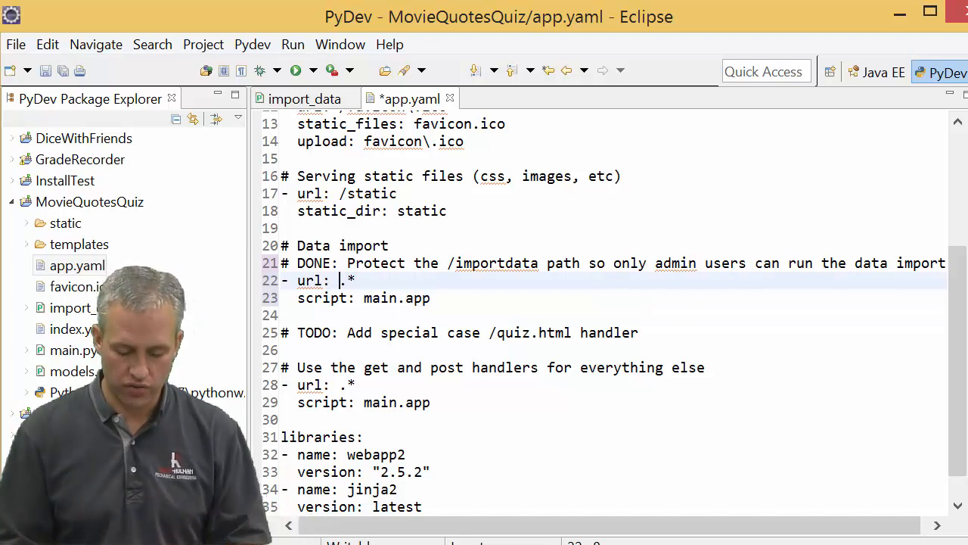
type("/i")
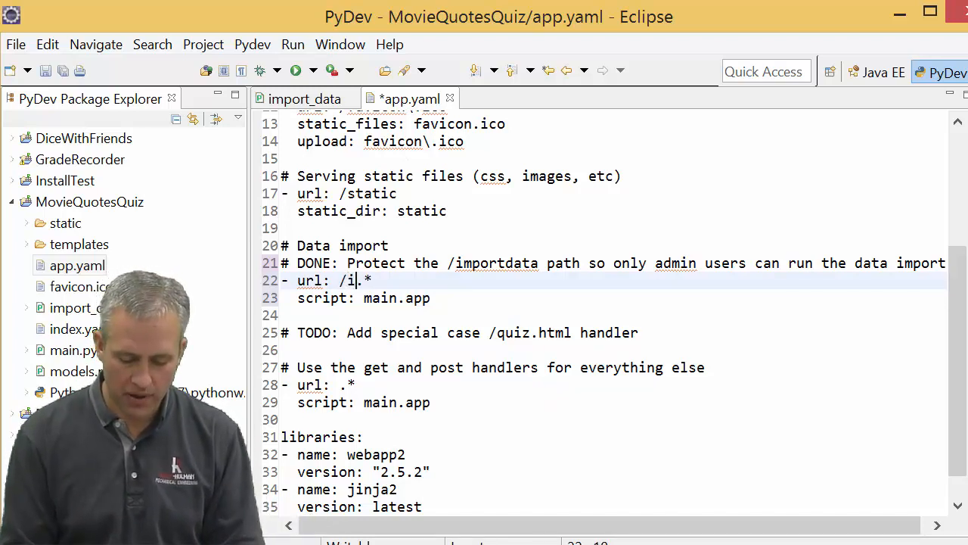
type("mportdata")
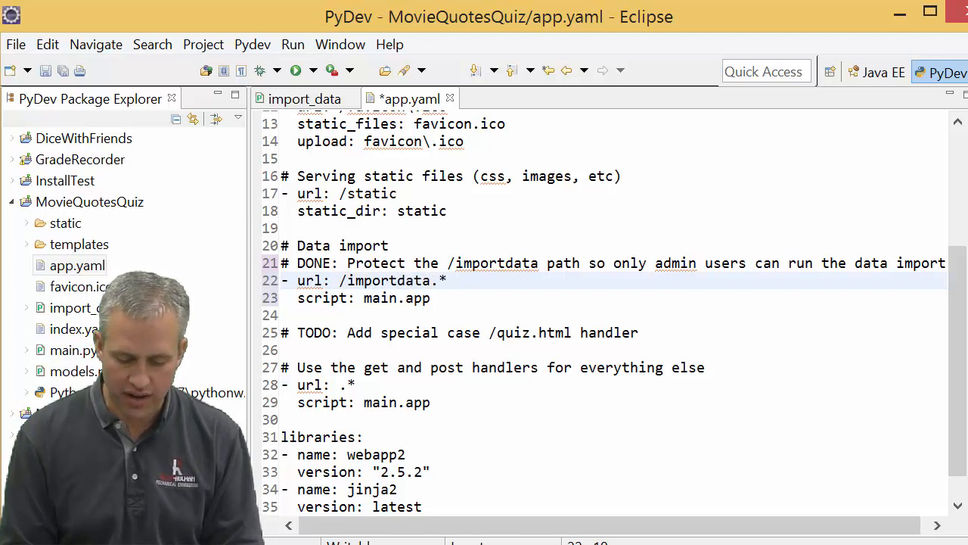
type("/")
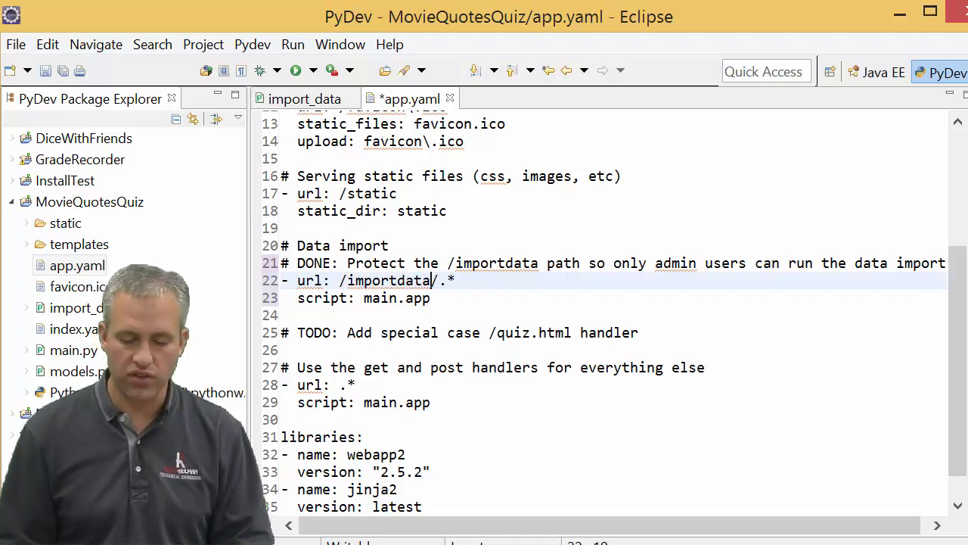
double_click(388, 280)
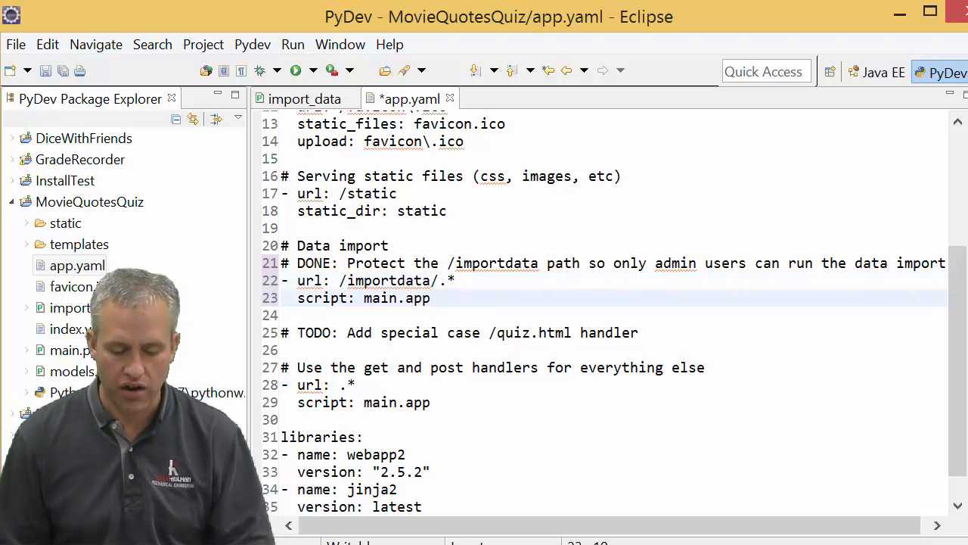
- Give the /importdata/.* handler 'login: admin', save app.yaml, and switch to main.py
key("Return")
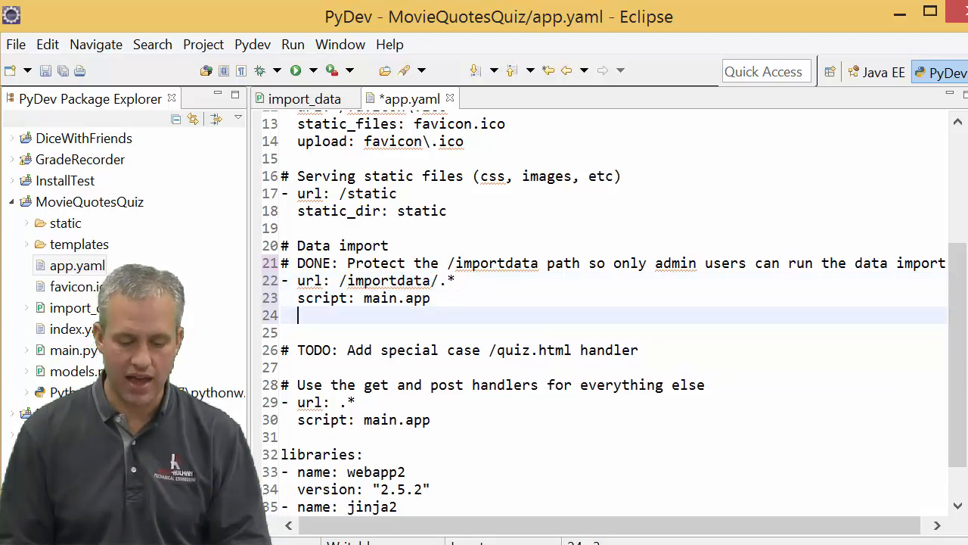
type("lon")
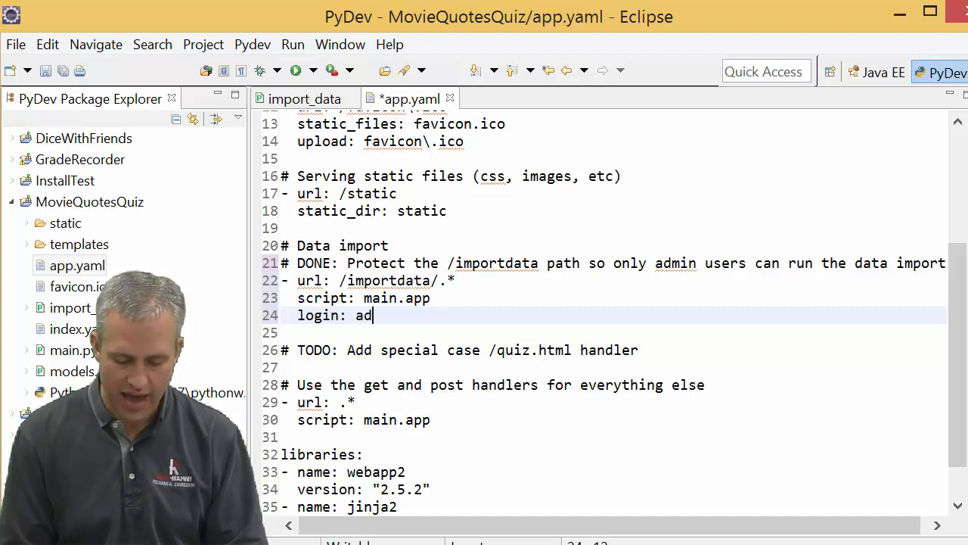
type("min")
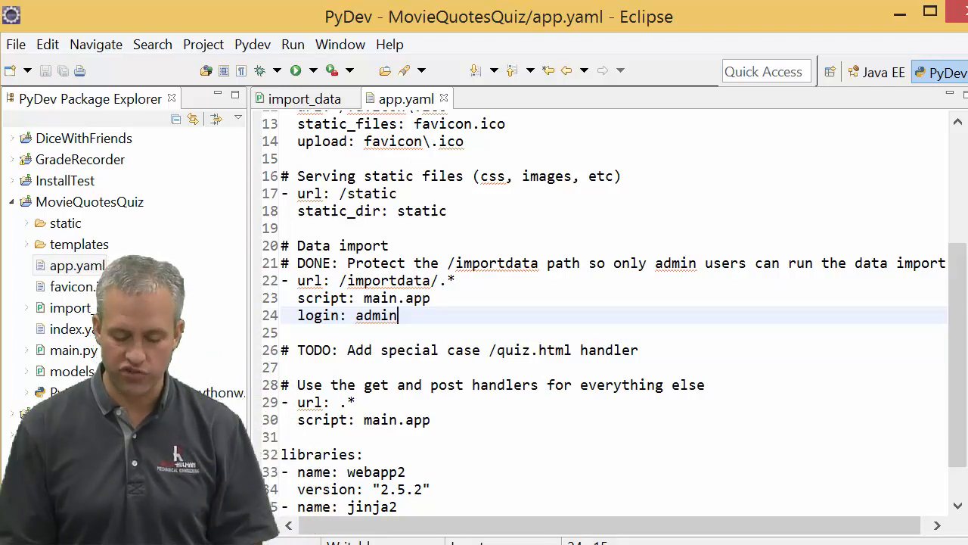
key("Return")
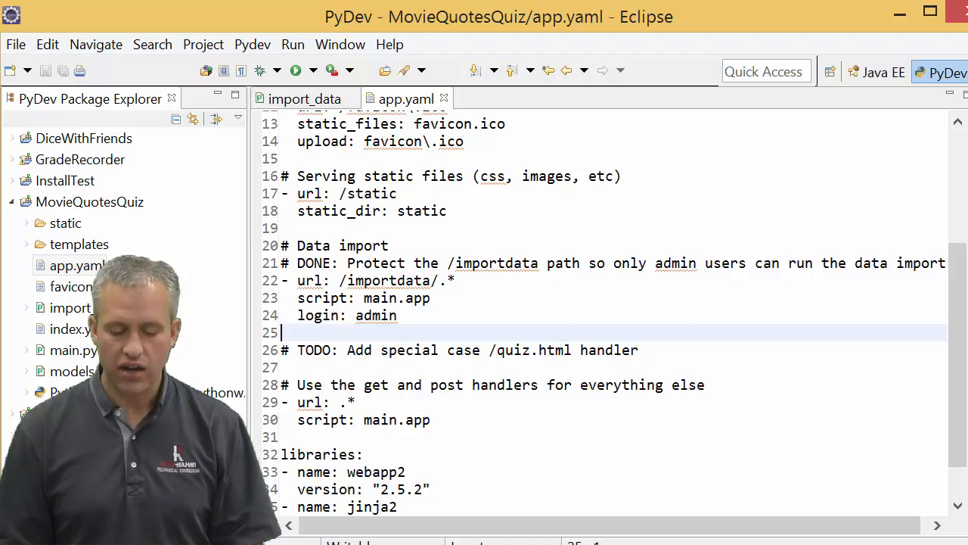
left_click(297, 297)
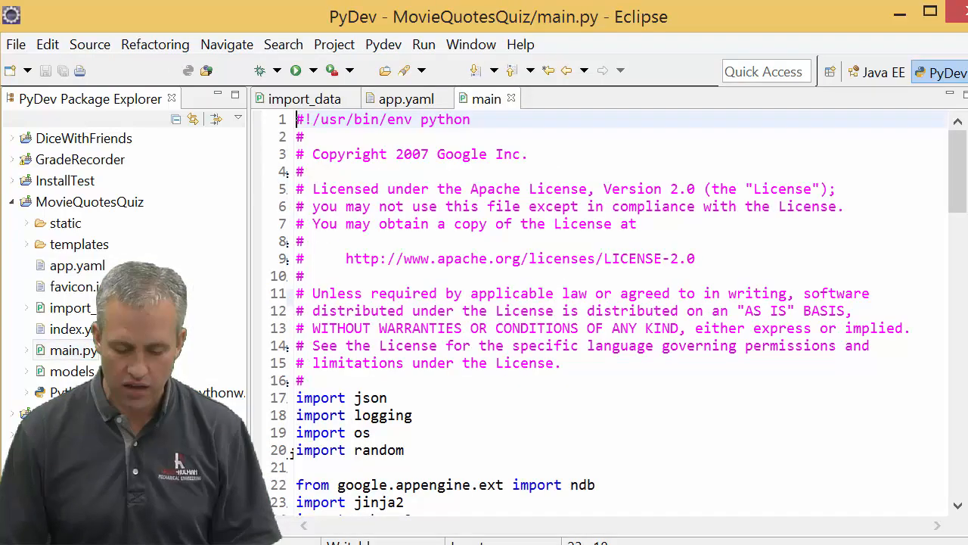
- In main.py's WSGIApplication routes, mark the TODO DONE and start the ("/importdata", import_data.…) route
scroll("down", 3)
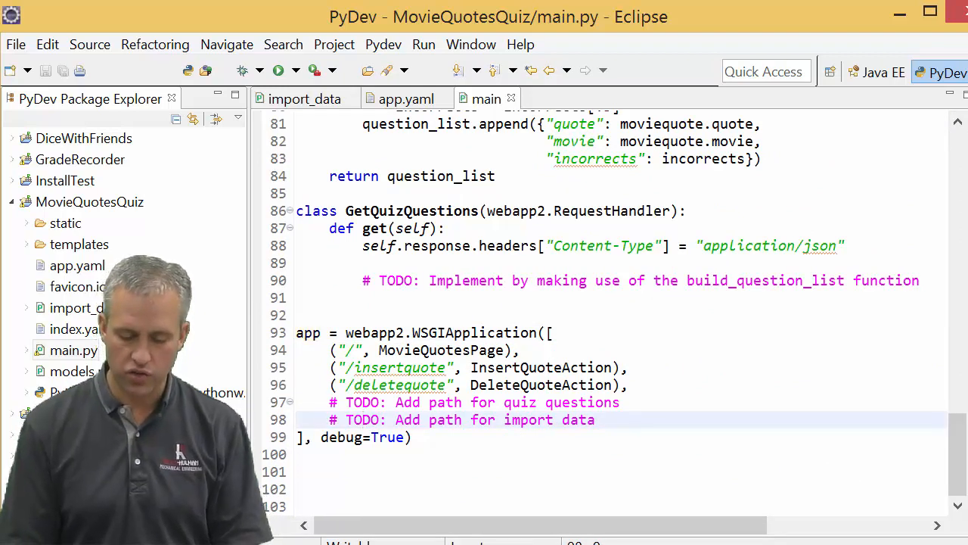
type("DONE")
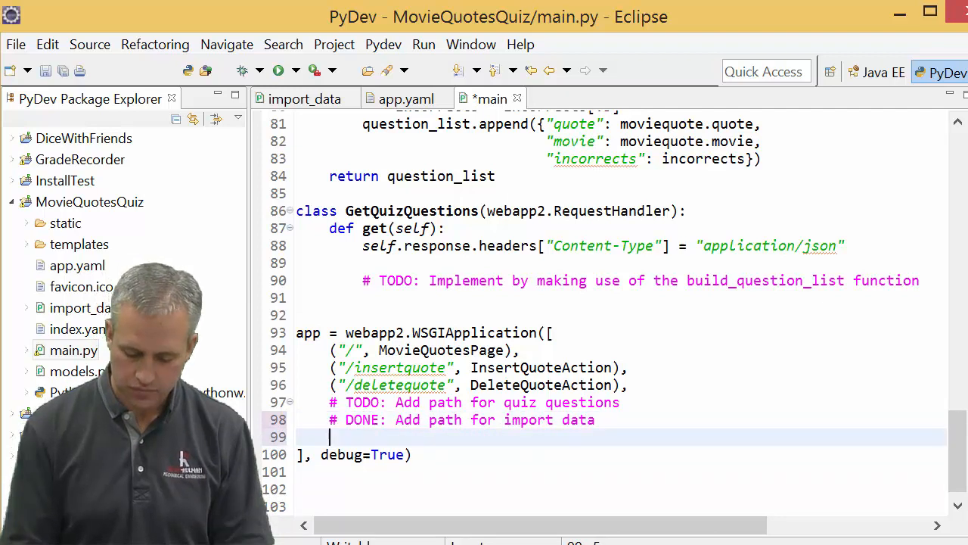
type("()")
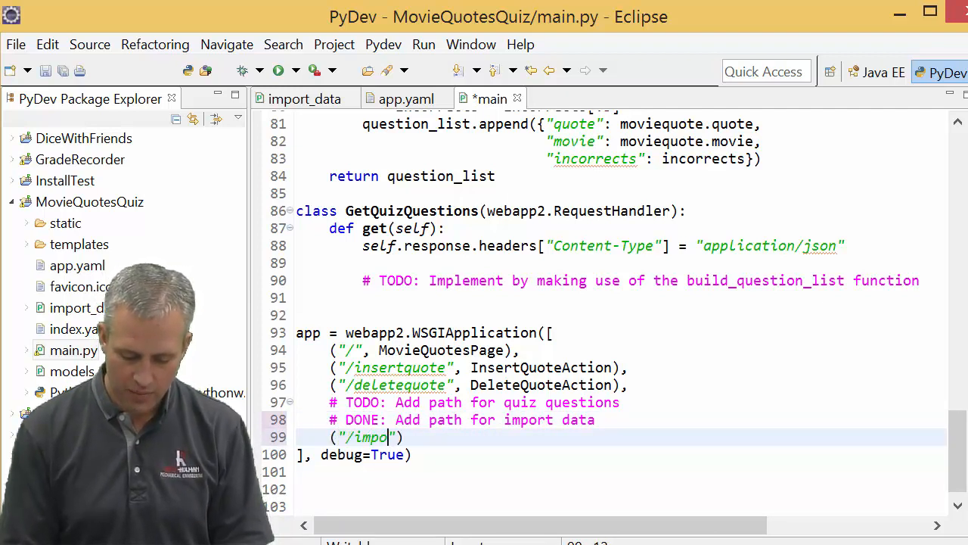
type("rtdata")
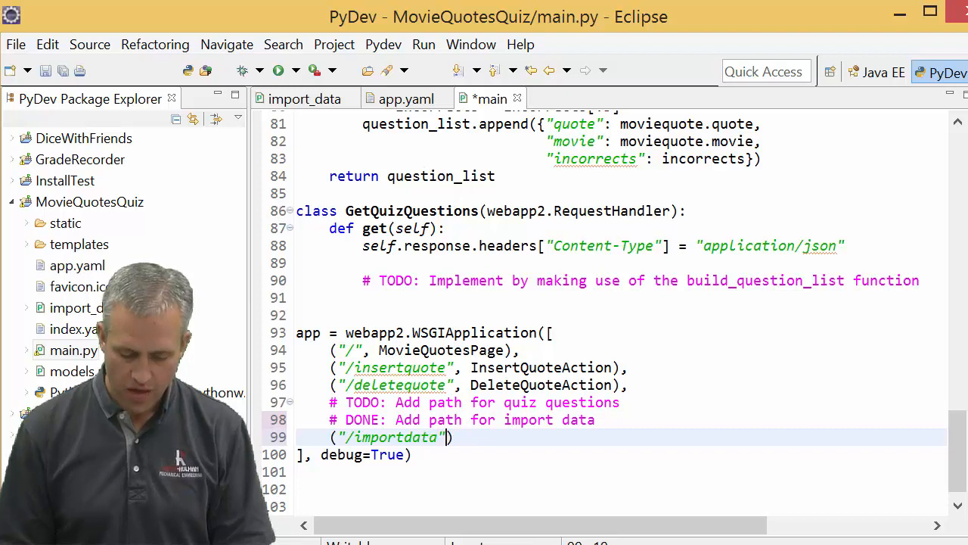
type(",")
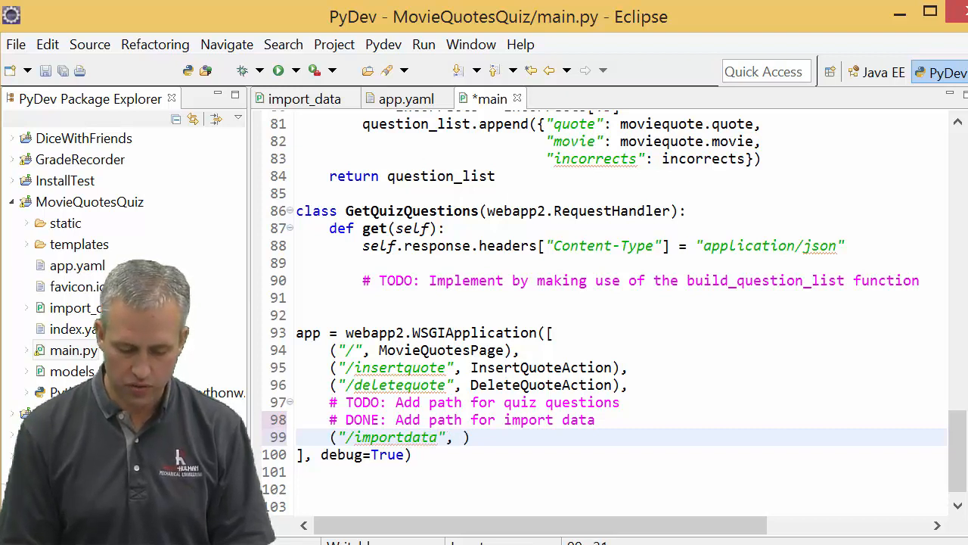
type("import_d")
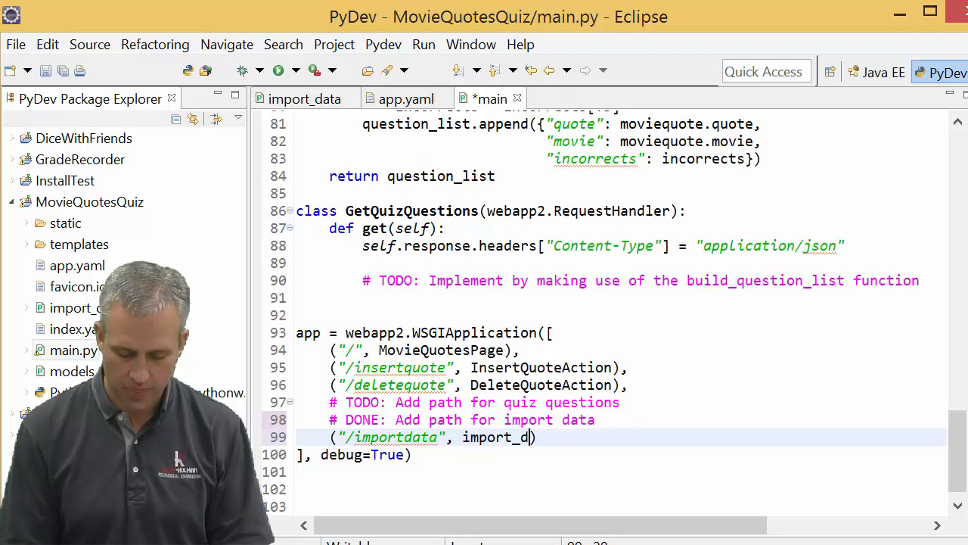
type(".")
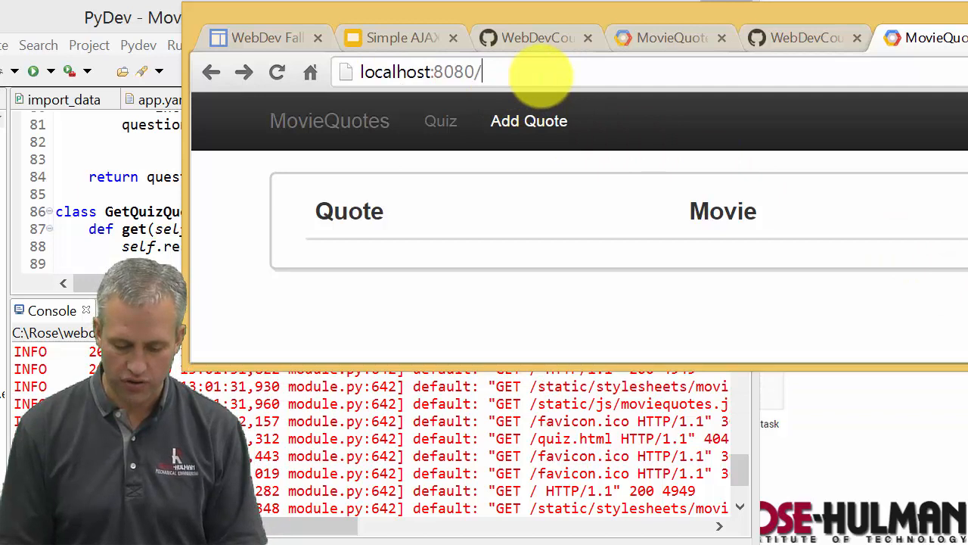
- Navigate Chrome to localhost:8080/importdata to run the deferred quote import
type("im")
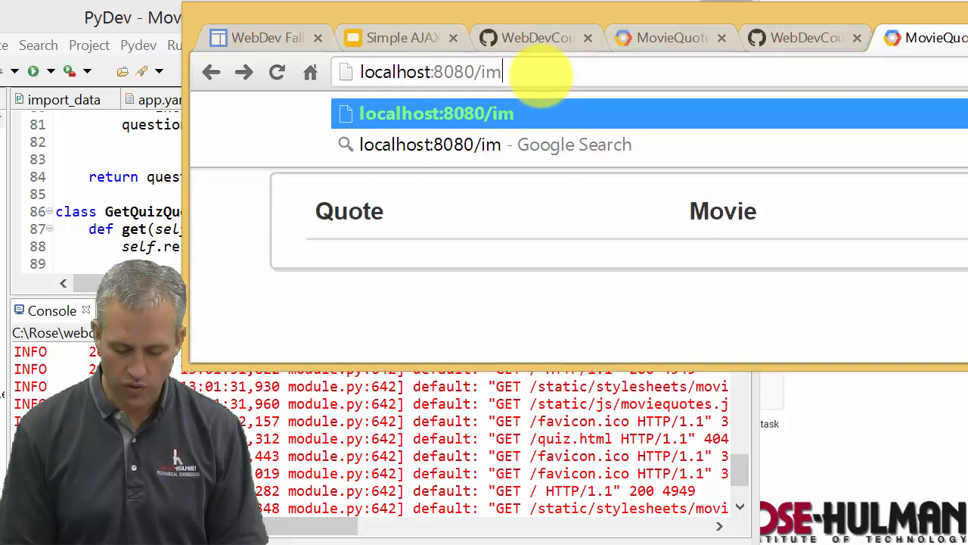
type("portdata")
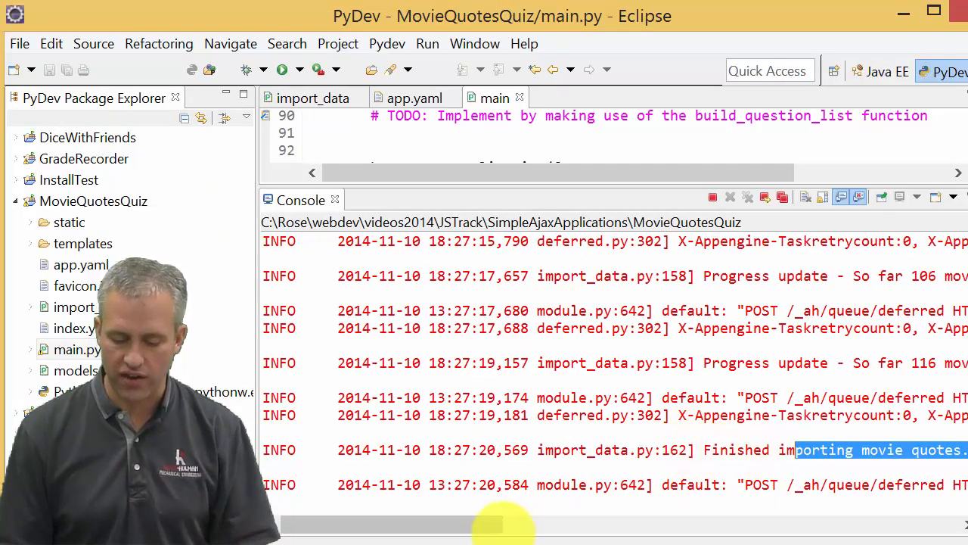
- Scroll the Eclipse console to confirm the import finished, then return to Chrome
scroll("right", 3)
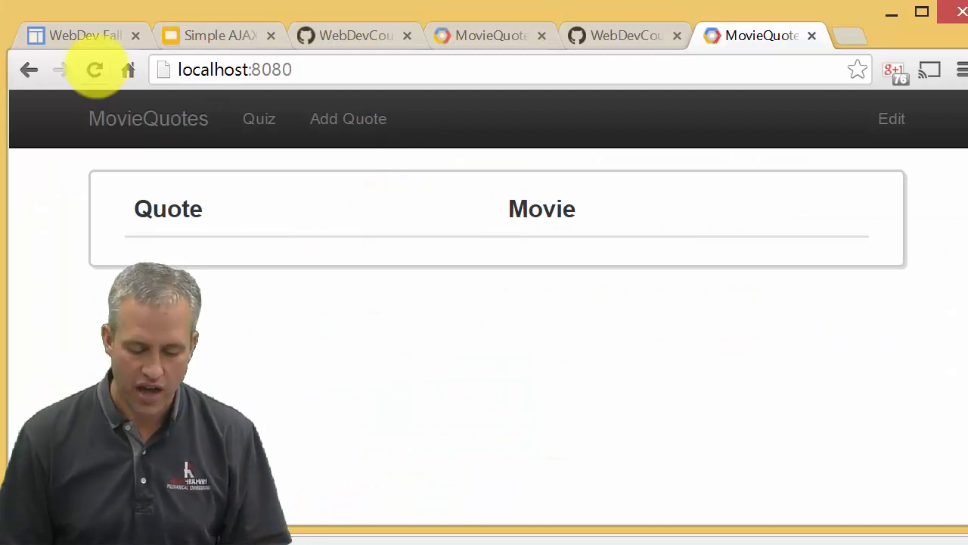
- Reload and scroll the MovieQuotes table to see imported quotes, then revisit localhost:8080/importdata
left_click(93, 69)
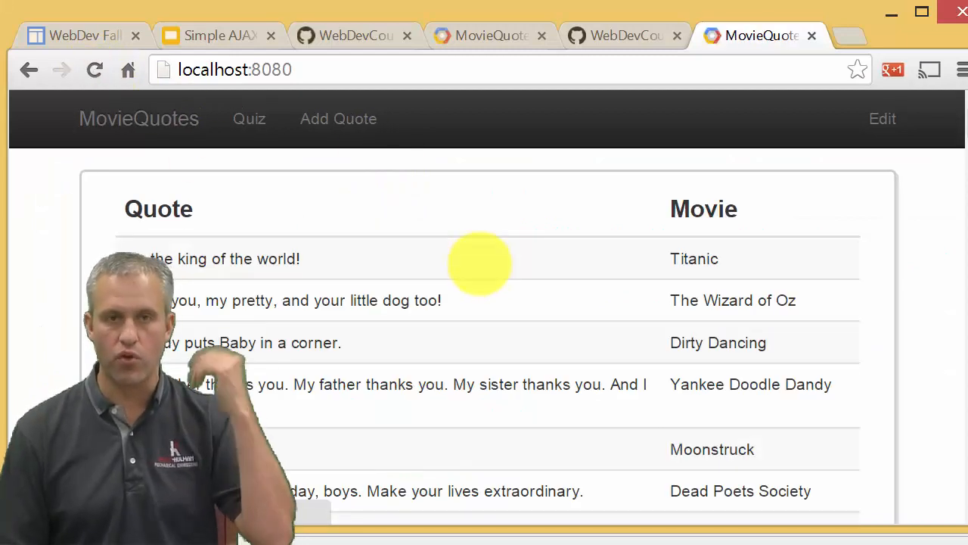
scroll("down", 3)
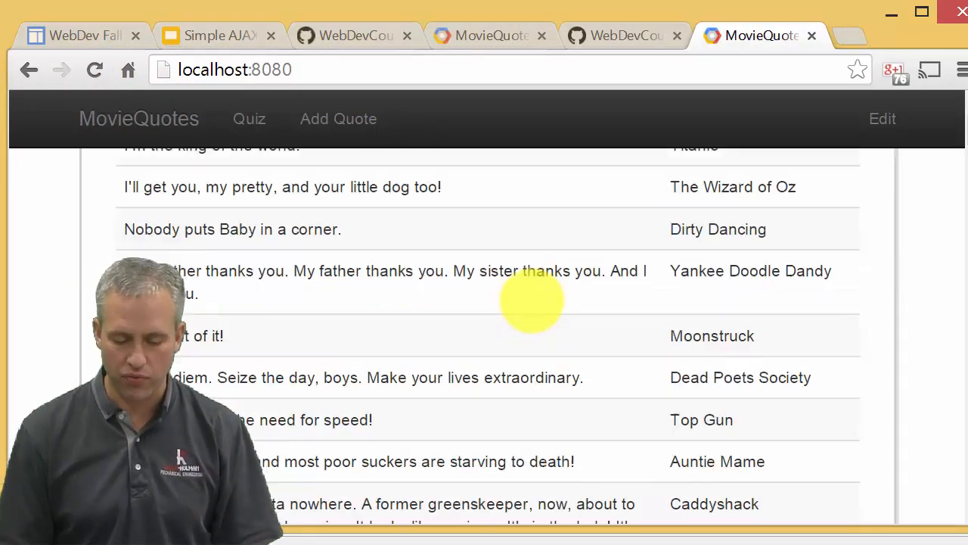
scroll("down", 3)
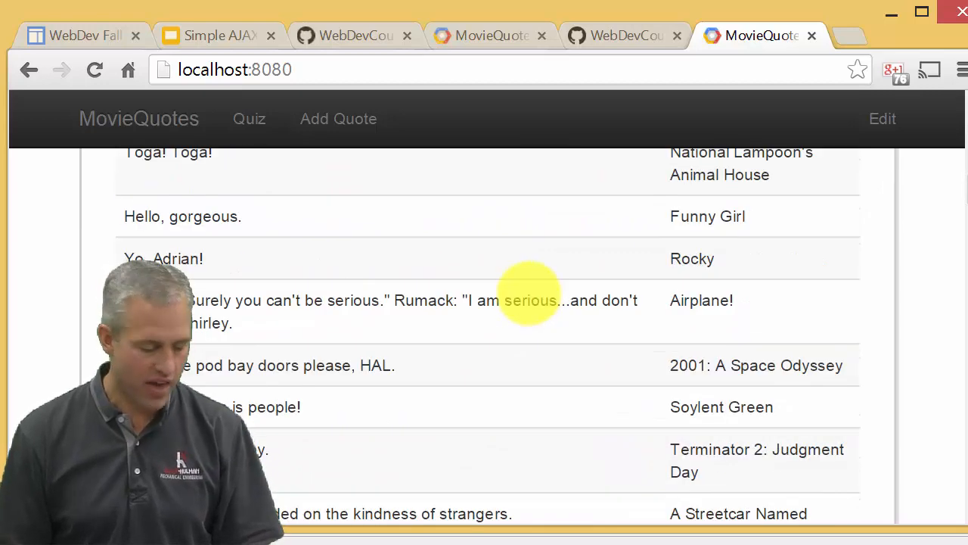
scroll("down", 3)
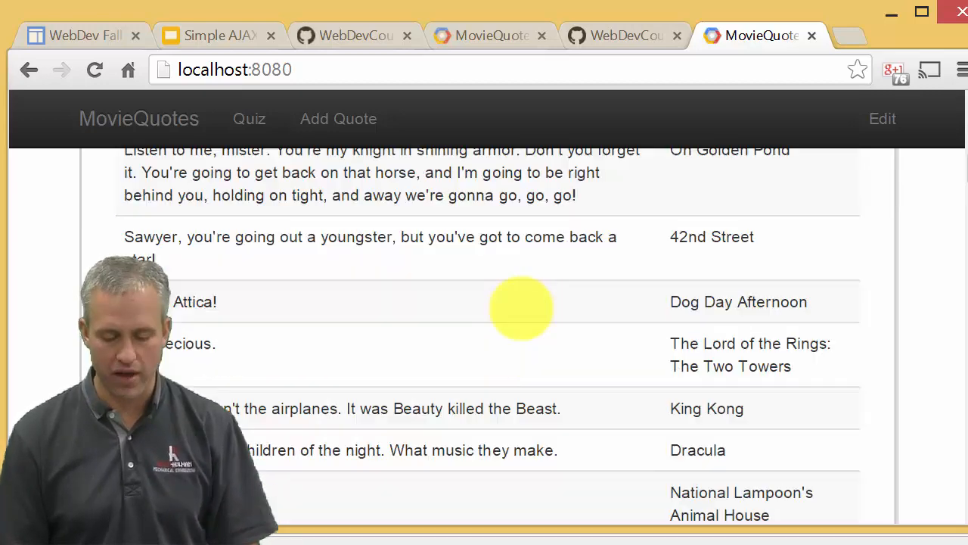
left_click(234, 69)
type("/")
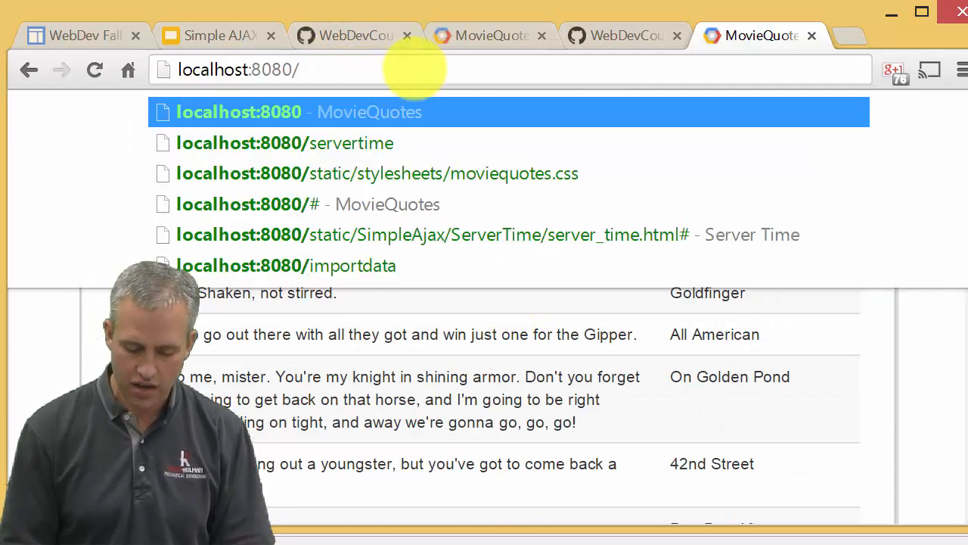
left_click(286, 265)
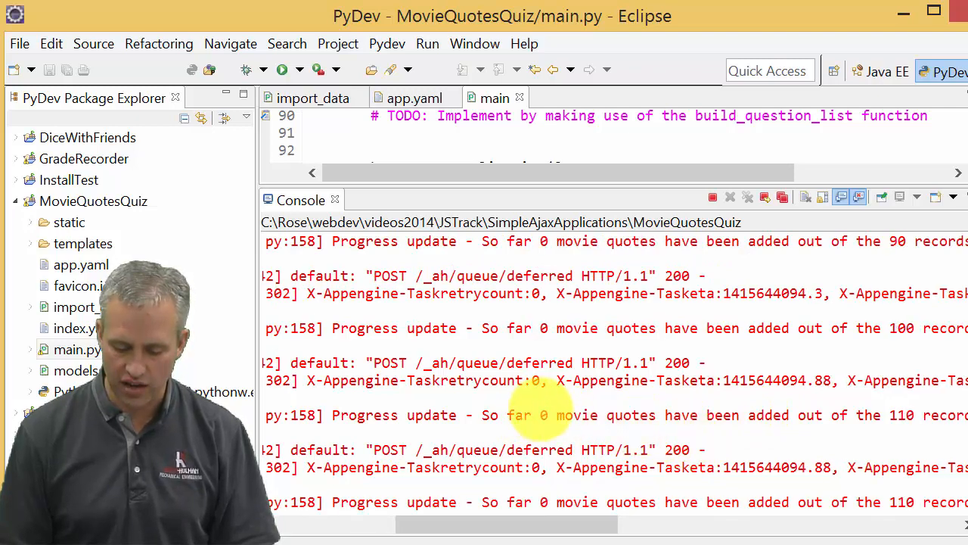
- Scroll the Eclipse Console log confirming the rerun added no new quotes
scroll("down", 3)
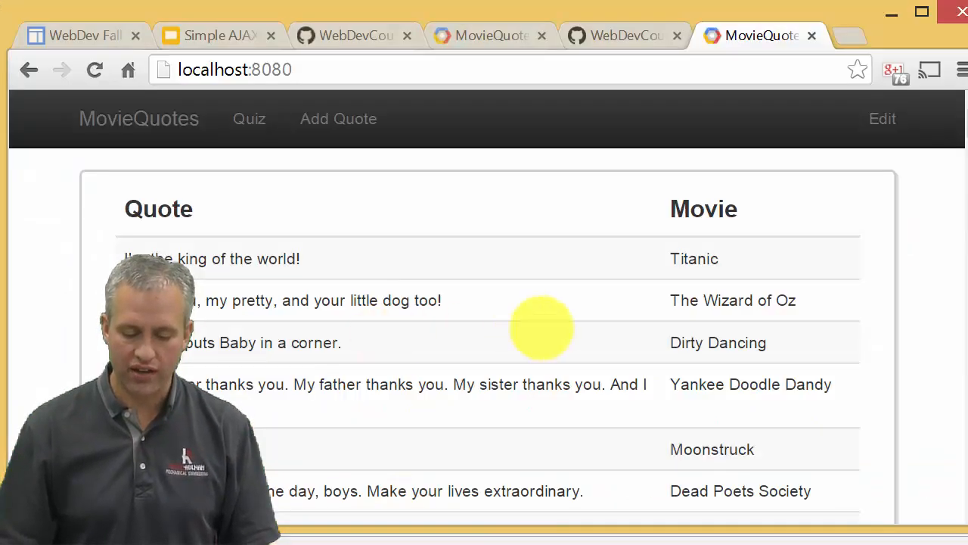
mouse_move(623, 320)
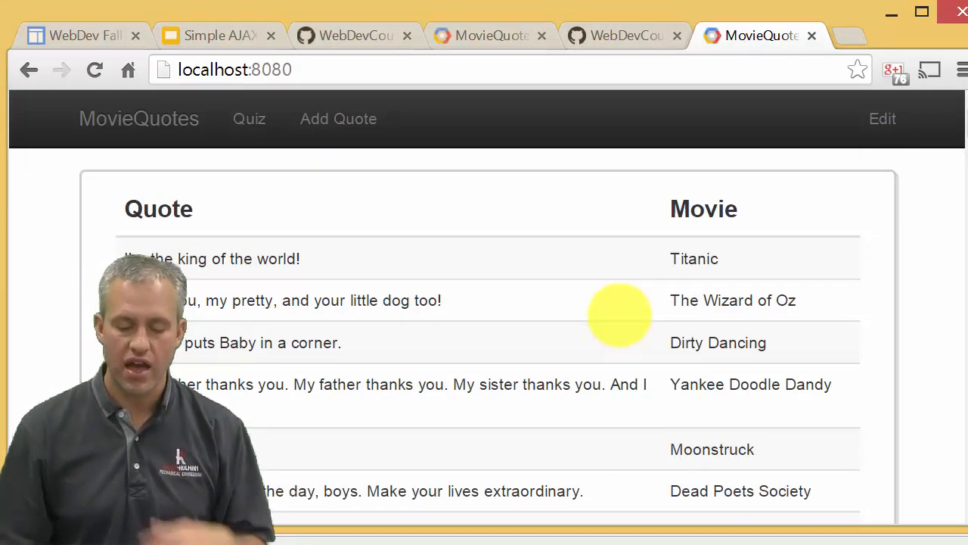
mouse_move(664, 384)
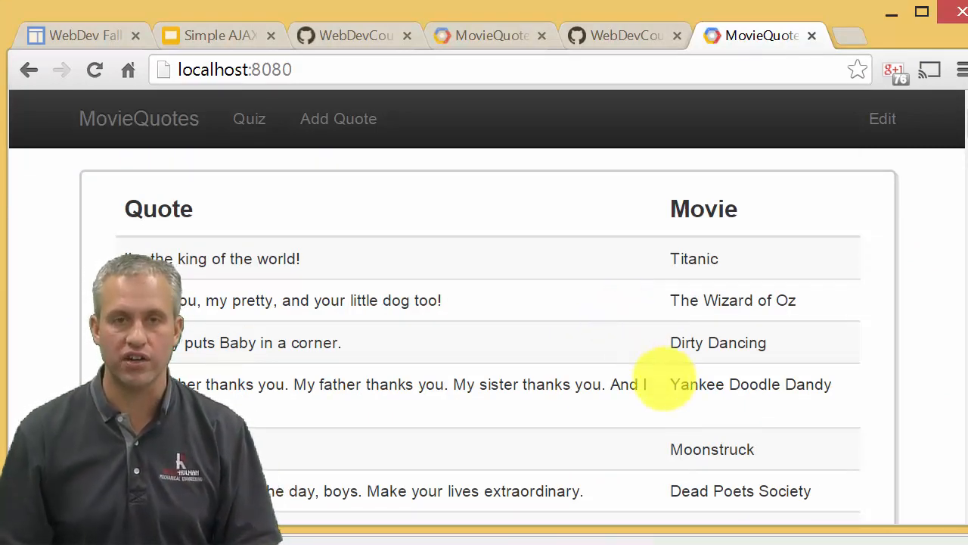